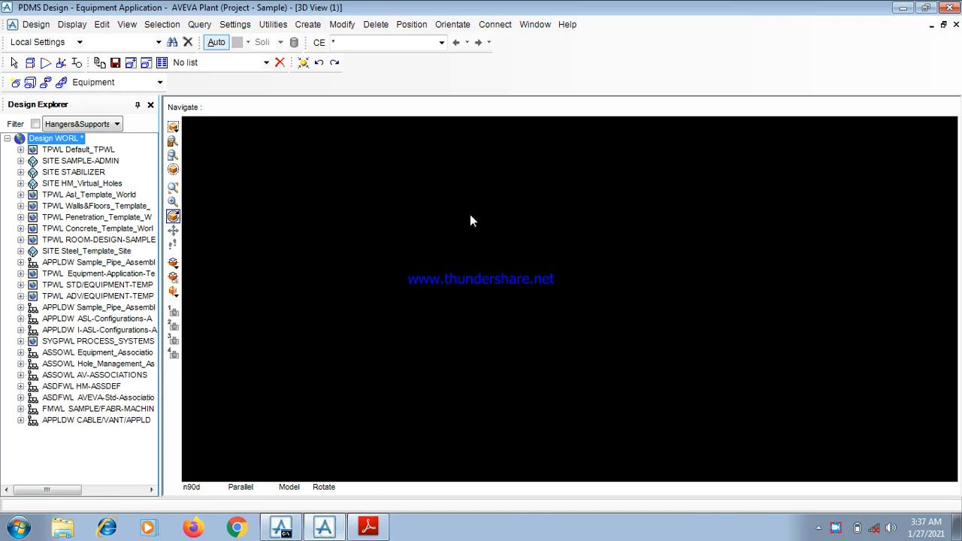
mouse_move(433, 192)
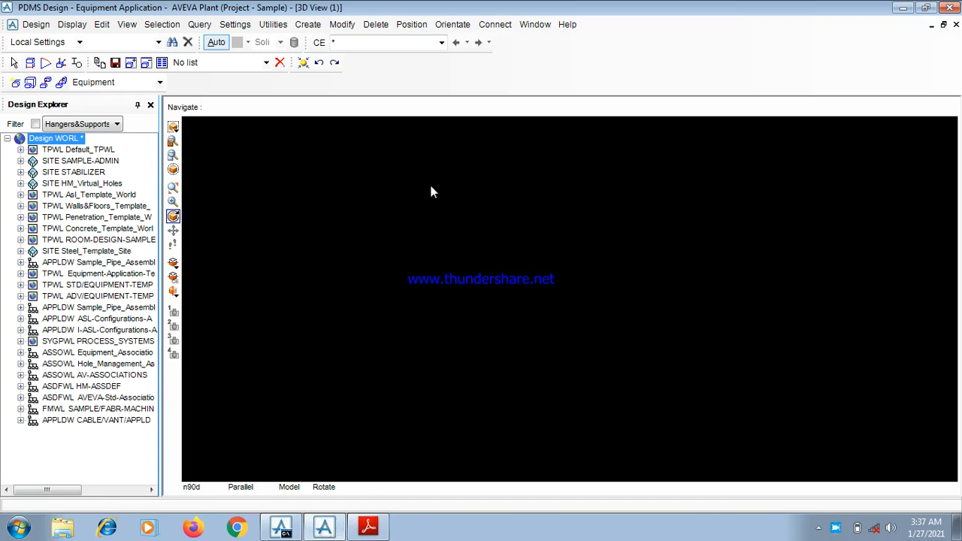
mouse_move(249, 128)
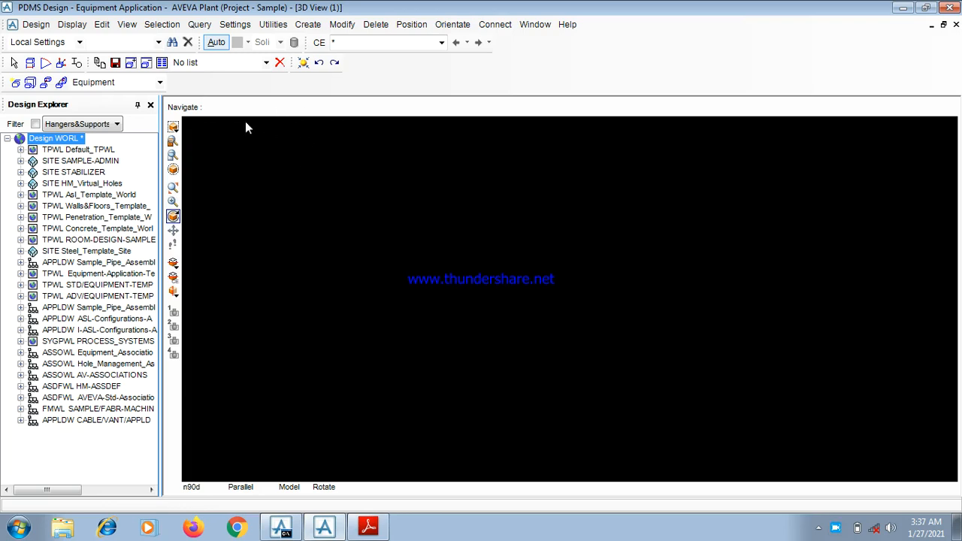
mouse_move(232, 141)
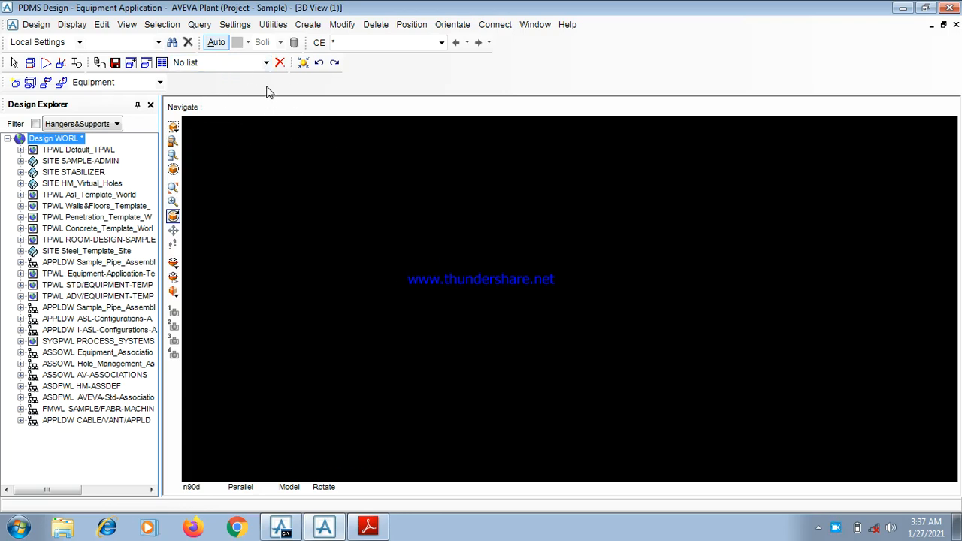
mouse_move(711, 289)
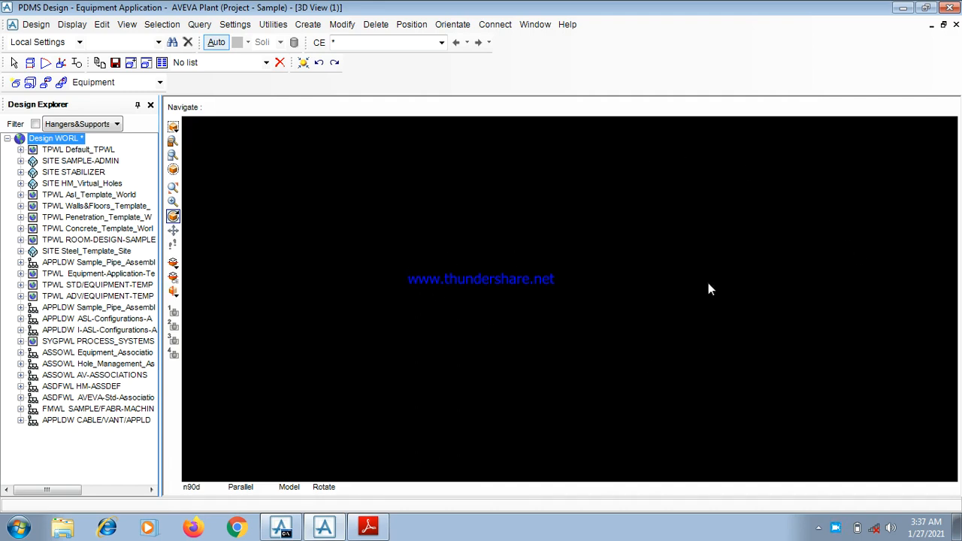
mouse_move(520, 270)
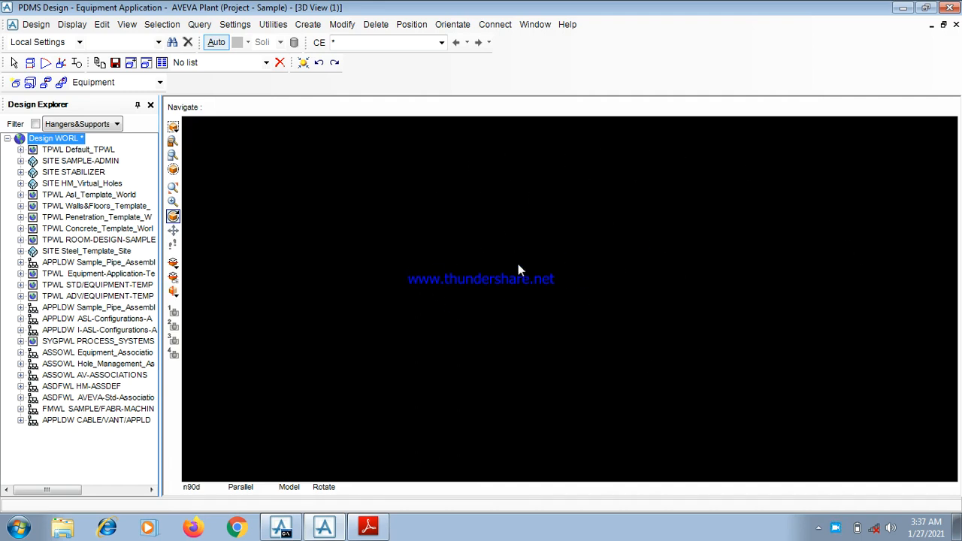
mouse_move(67, 244)
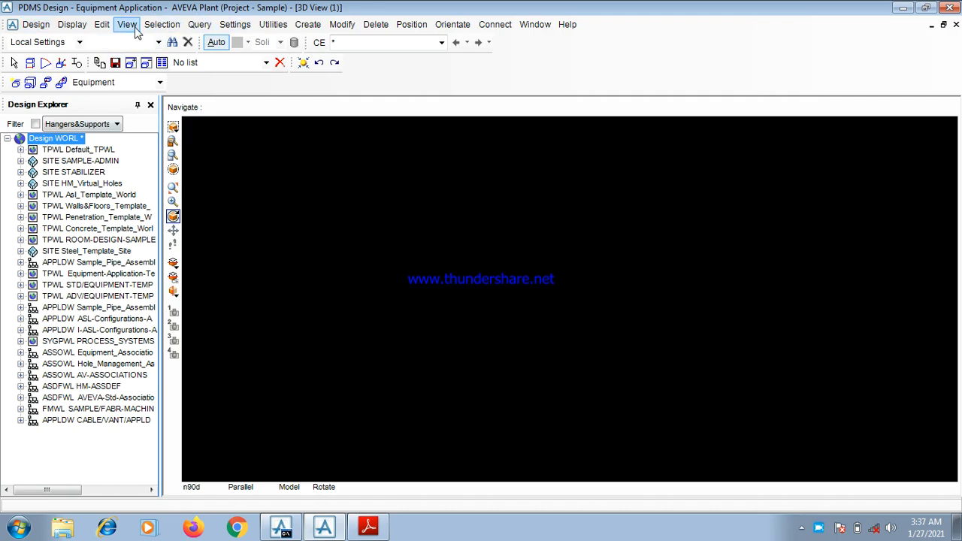
Switch to the GAD drawing in Adobe Reader and scroll page 4 down to the handwritten E/N coordinates.
left_click(127, 24)
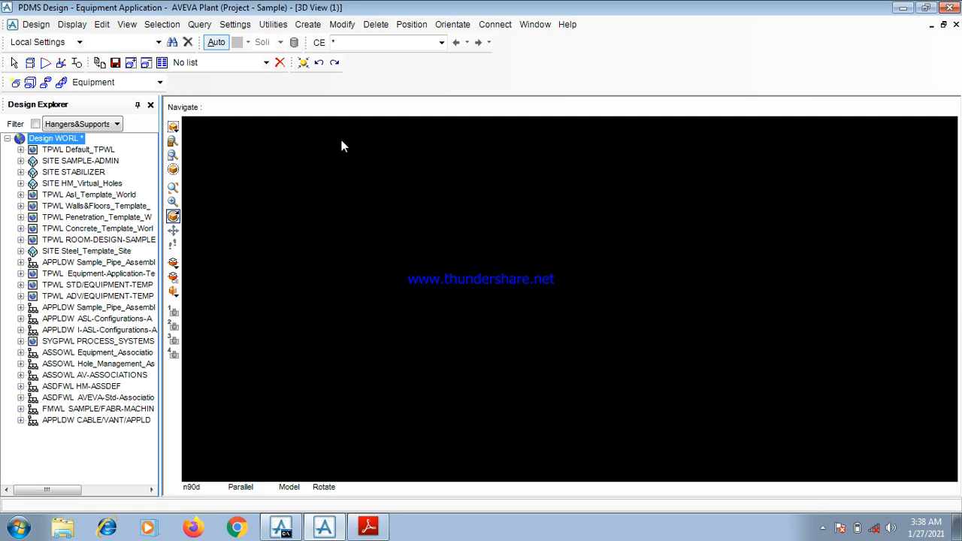
mouse_move(334, 149)
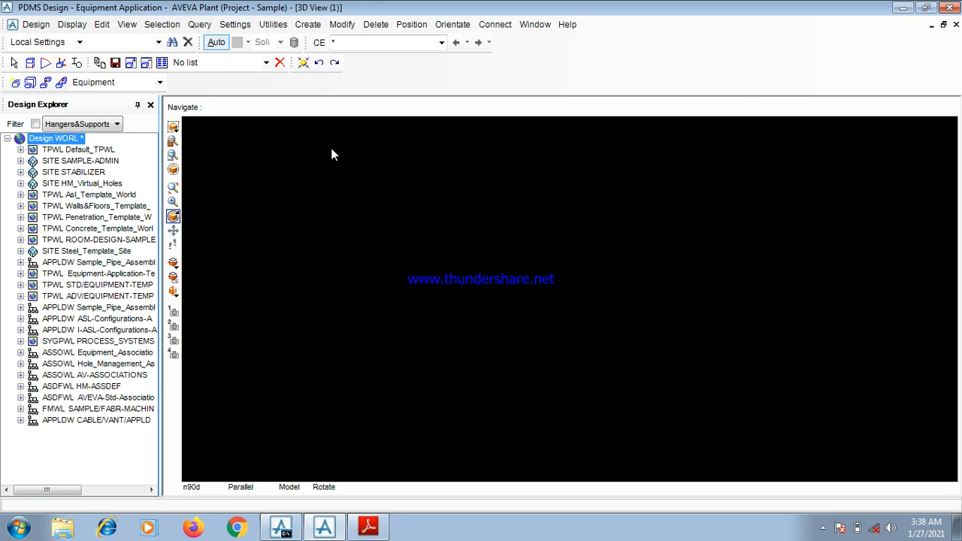
mouse_move(348, 263)
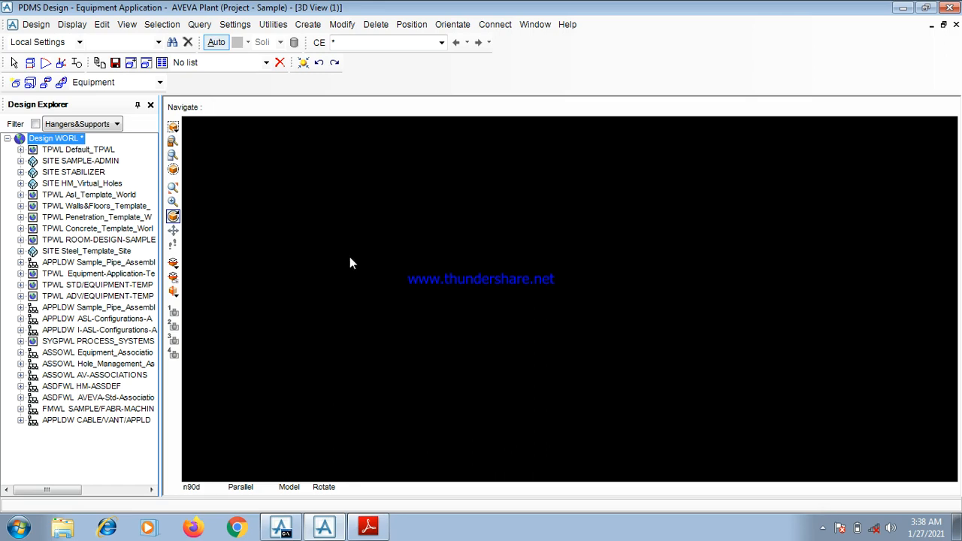
left_click(367, 526)
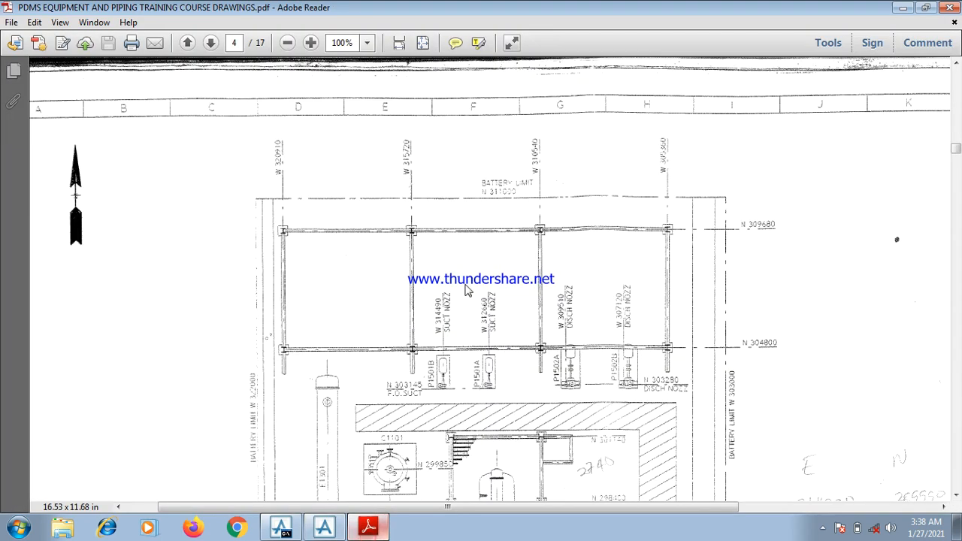
mouse_move(92, 202)
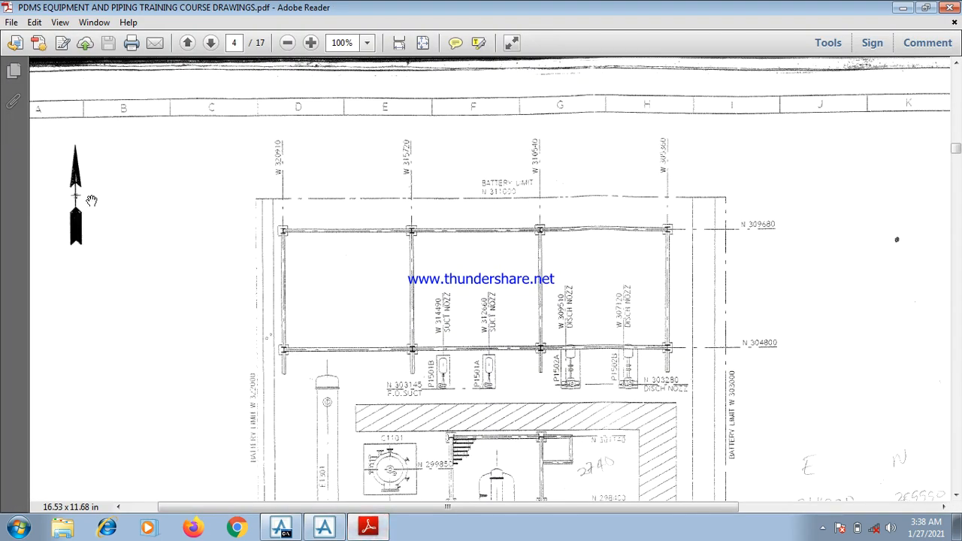
mouse_move(75, 159)
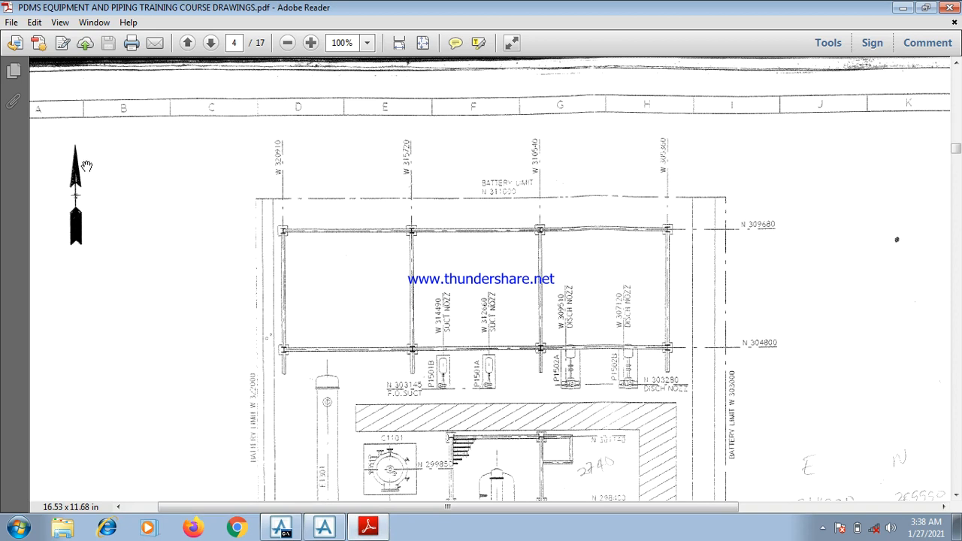
mouse_move(84, 93)
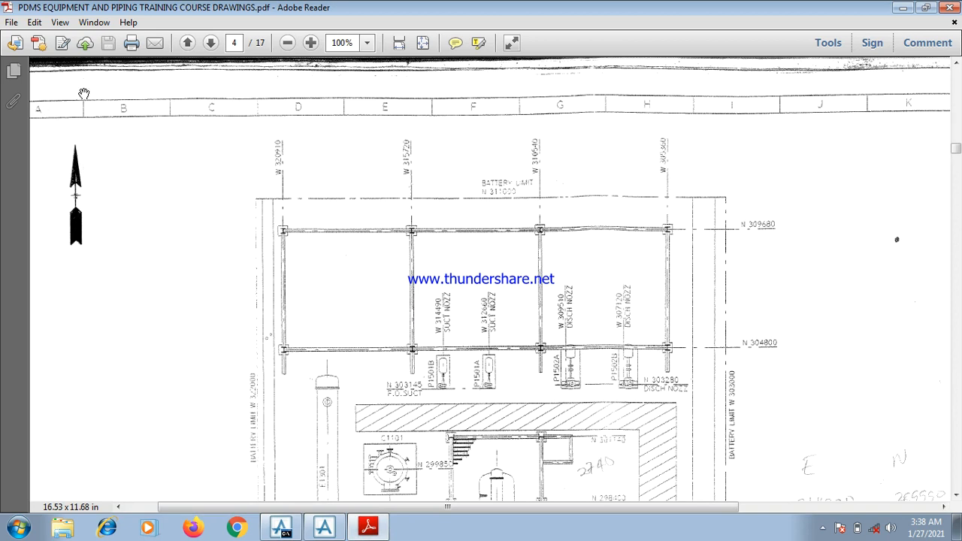
scroll("down", 3)
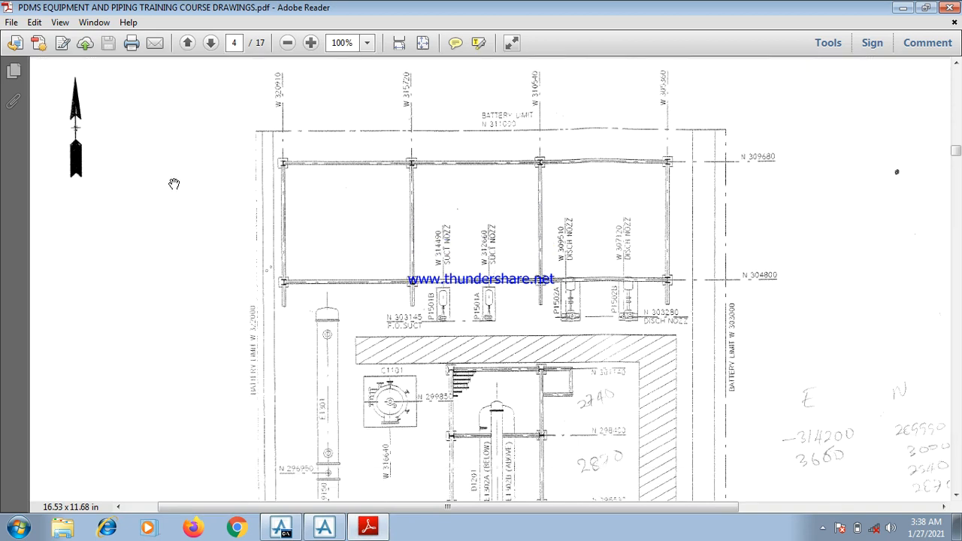
scroll("down", 3)
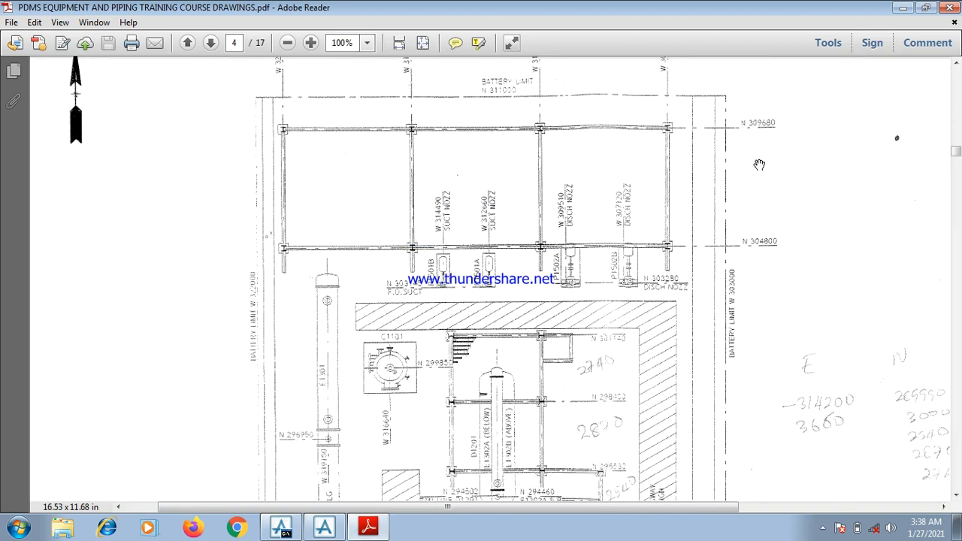
scroll("down", 3)
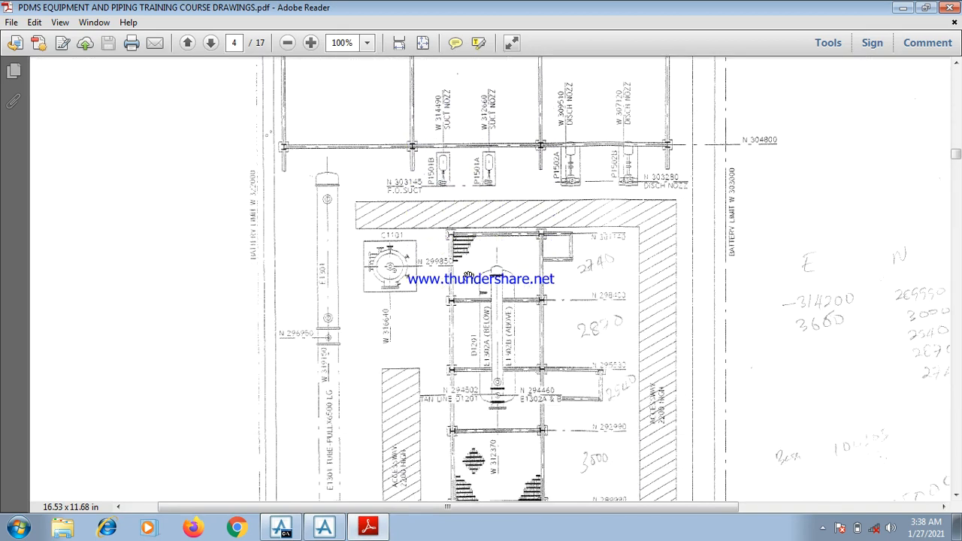
mouse_move(488, 403)
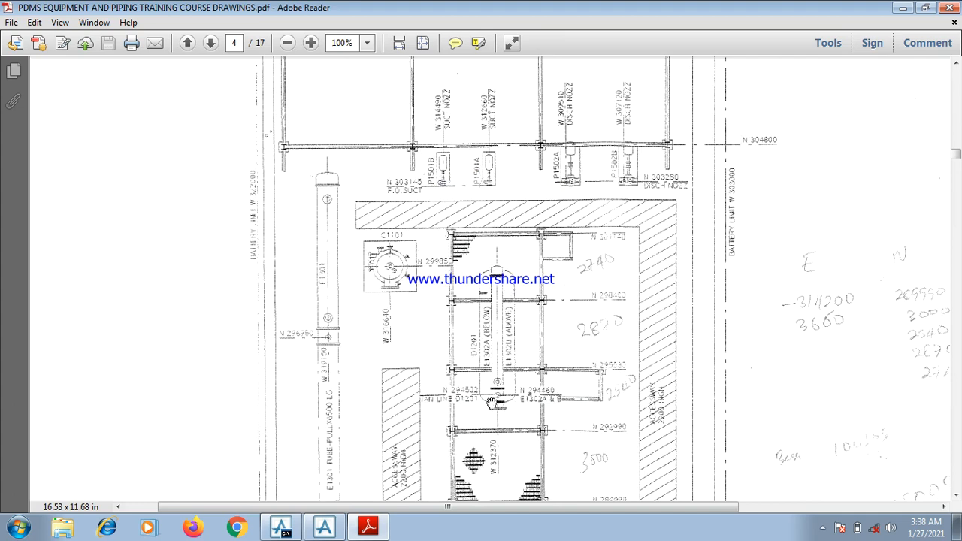
mouse_move(484, 334)
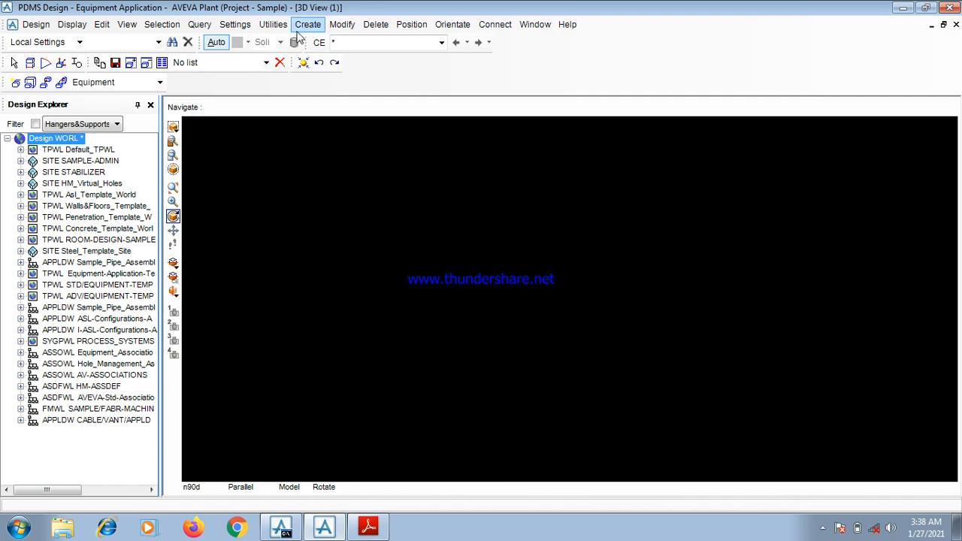
Create a new site named IBJ via Create > Site and confirm it.
left_click(307, 24)
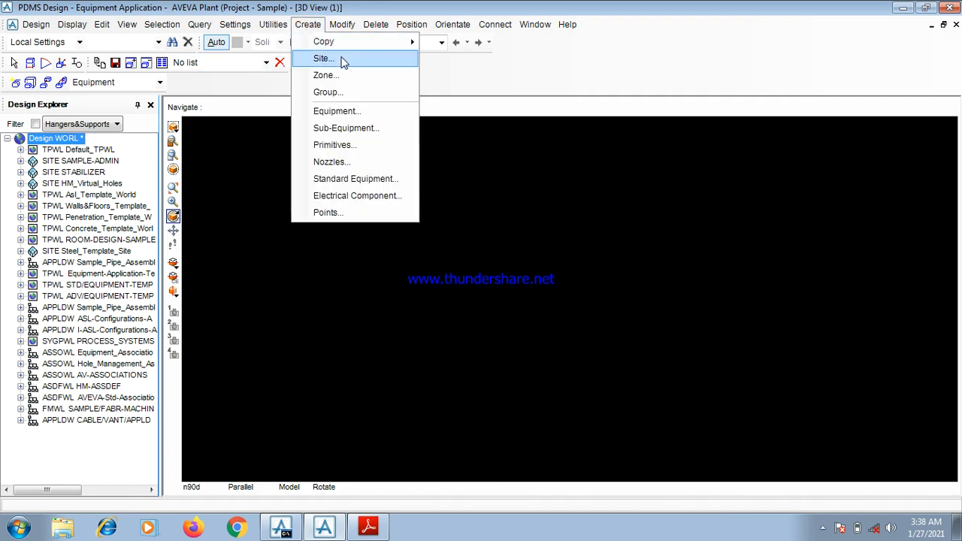
left_click(324, 59)
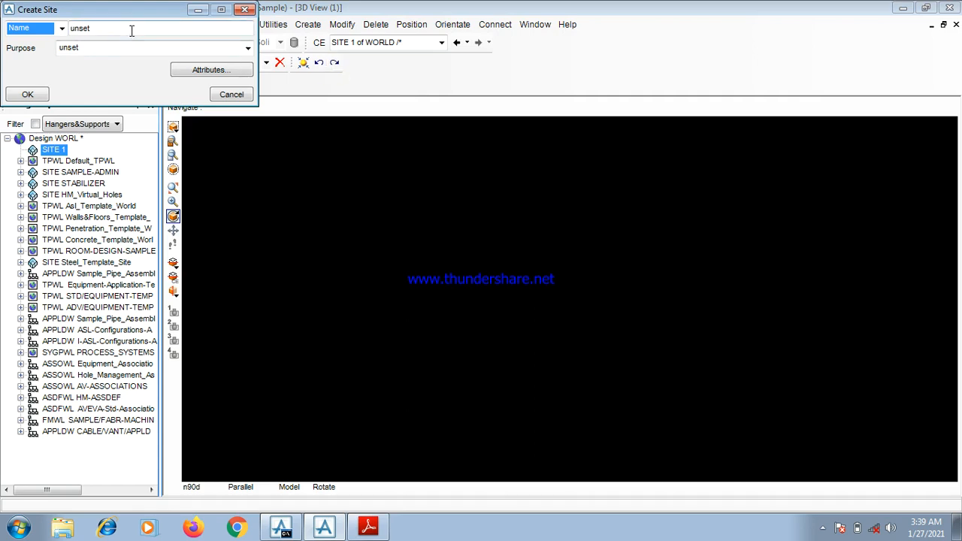
left_click(98, 27)
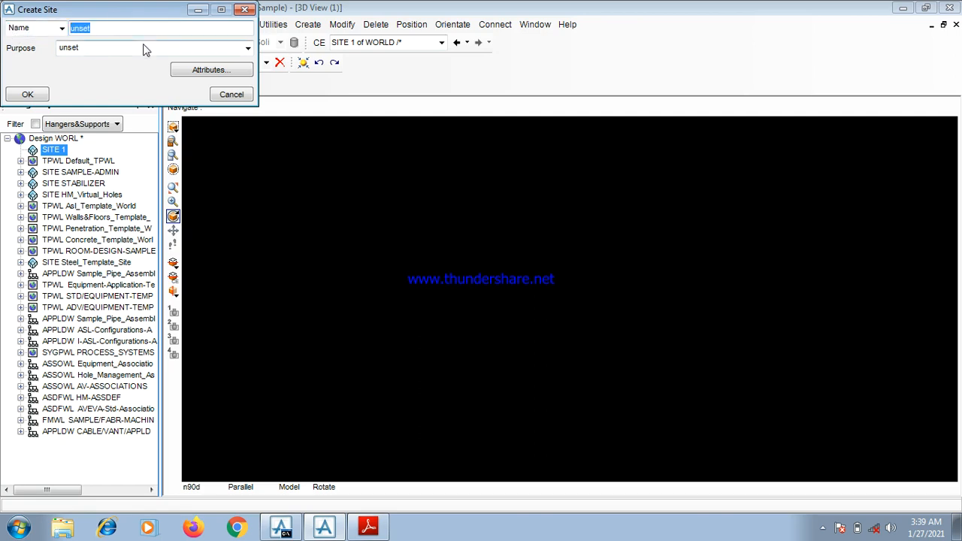
type("IB")
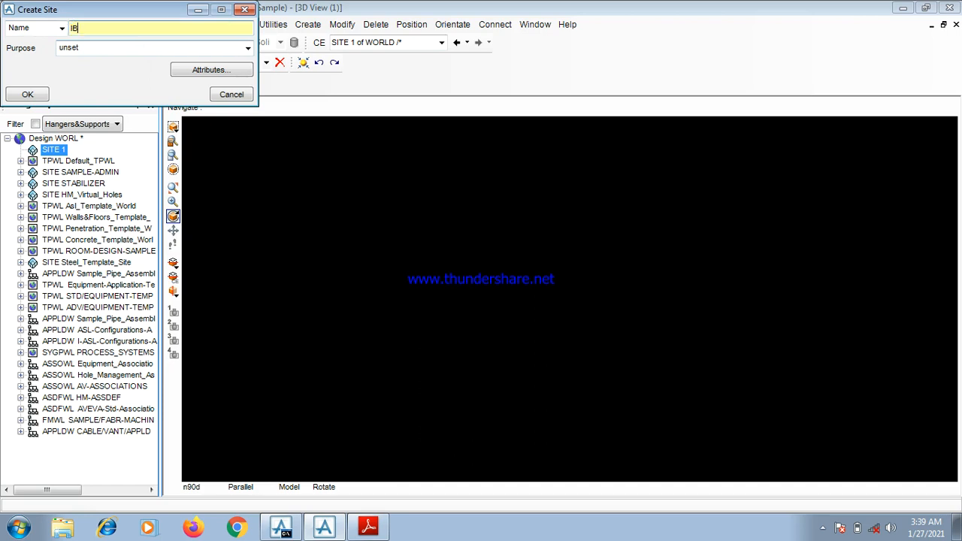
type("J")
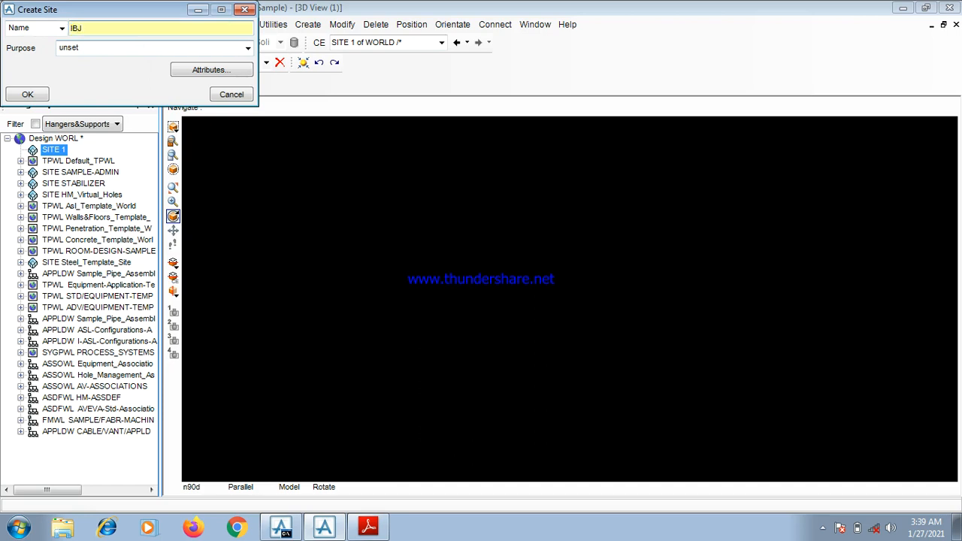
left_click(27, 93)
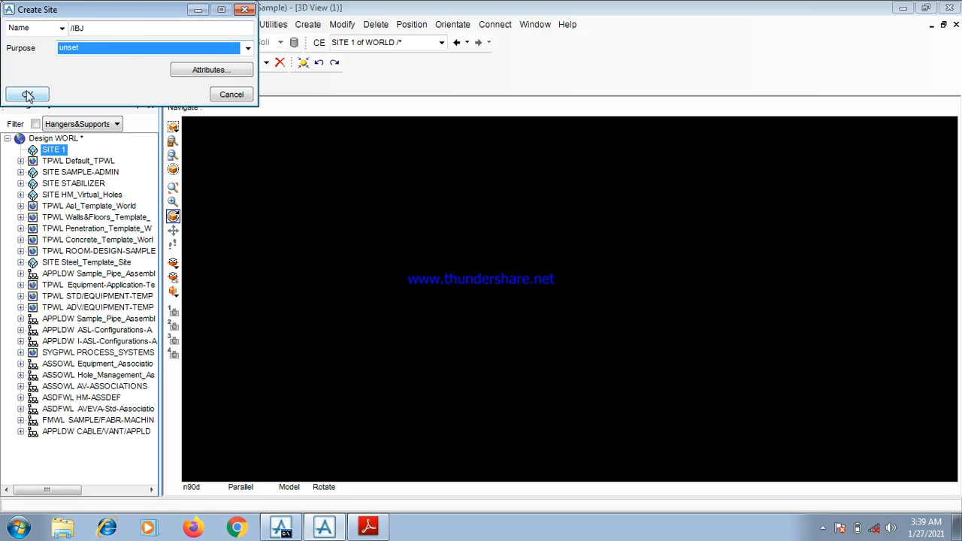
left_click(27, 94)
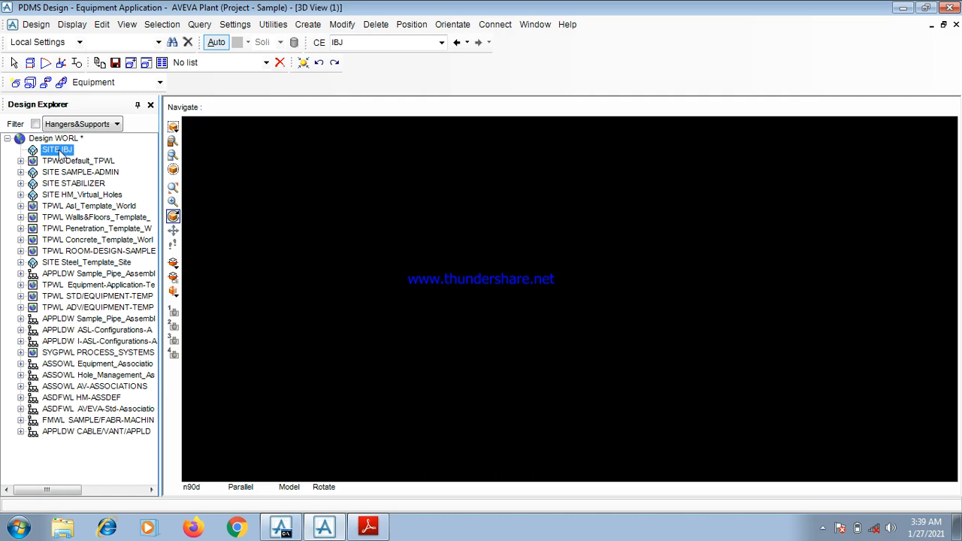
mouse_move(307, 24)
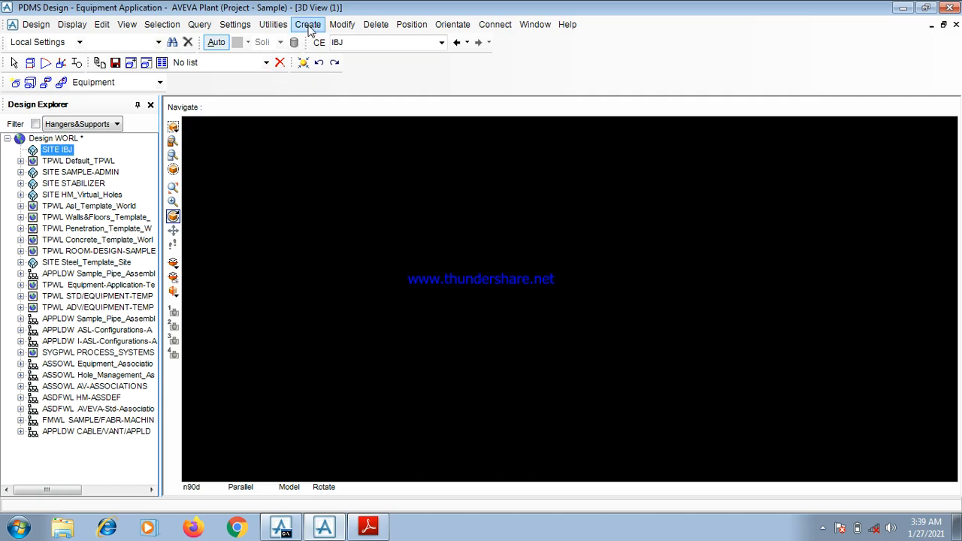
Create a zone named EQUIPMENT under site IBJ.
left_click(307, 24)
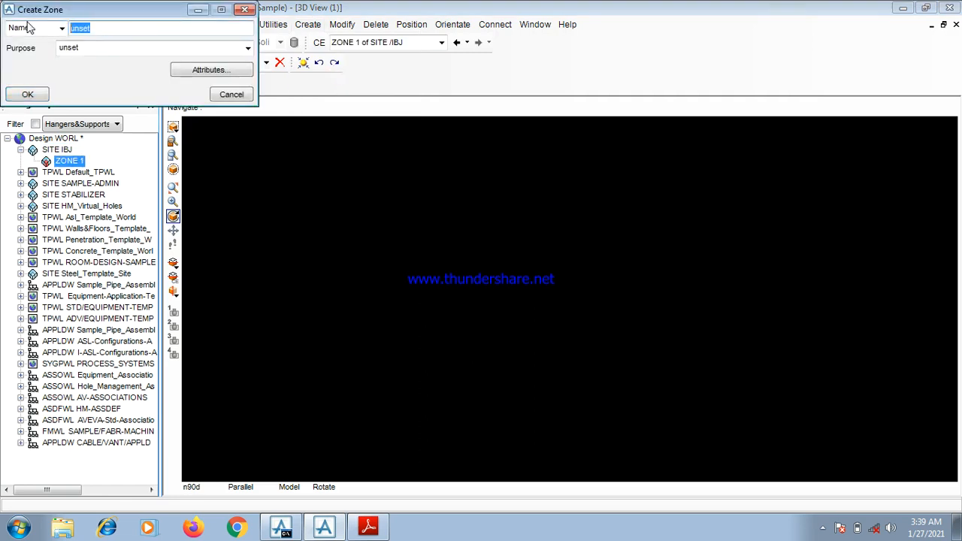
type("EQUI")
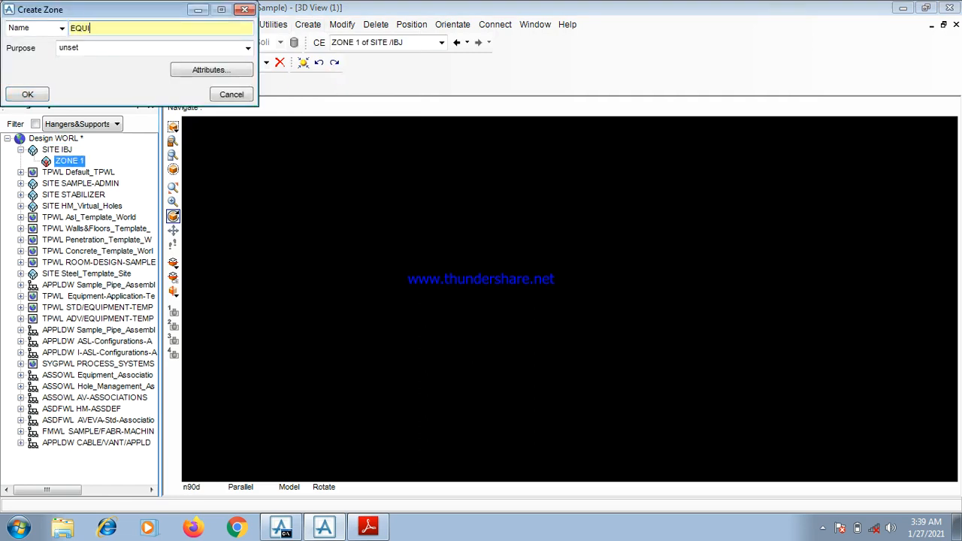
type("PMENT")
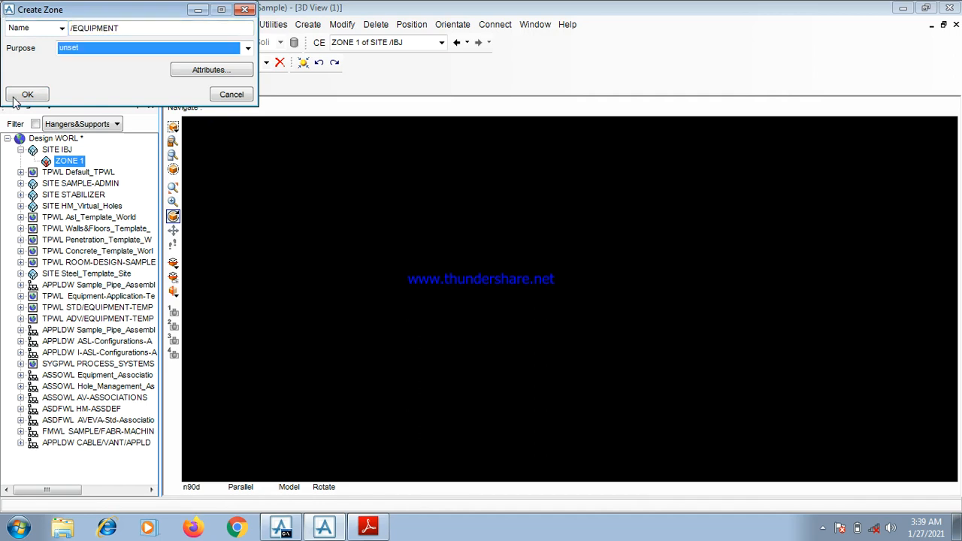
left_click(28, 93)
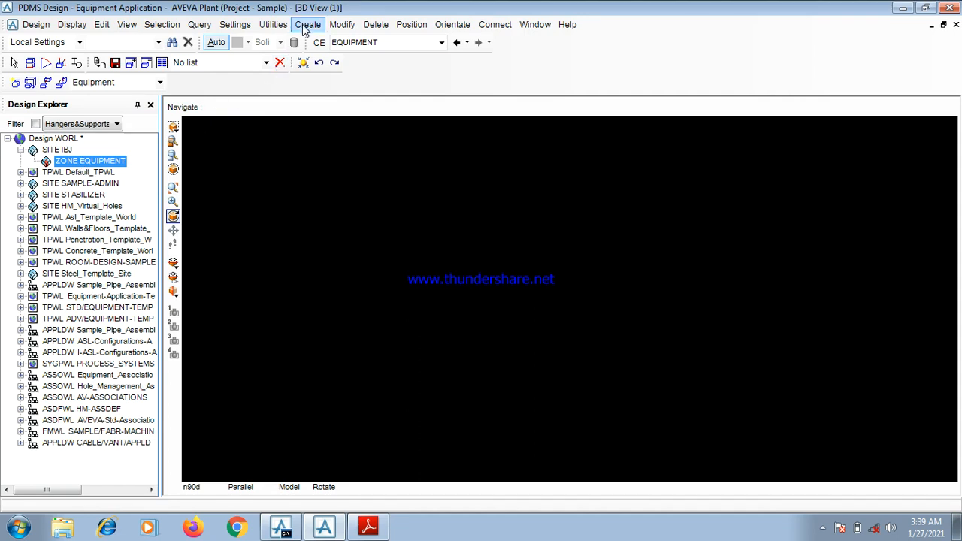
Start a new equipment item and name it /D1201.0.
left_click(307, 24)
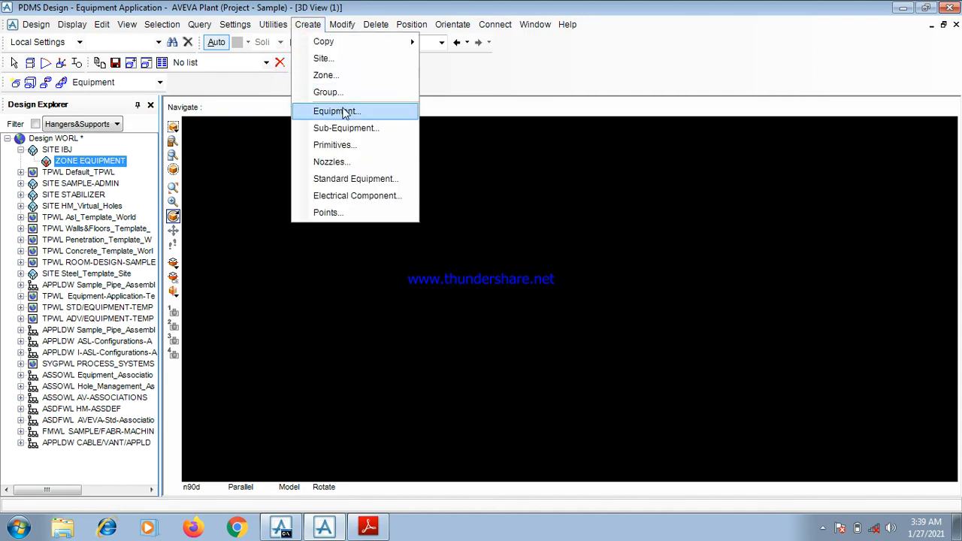
left_click(337, 111)
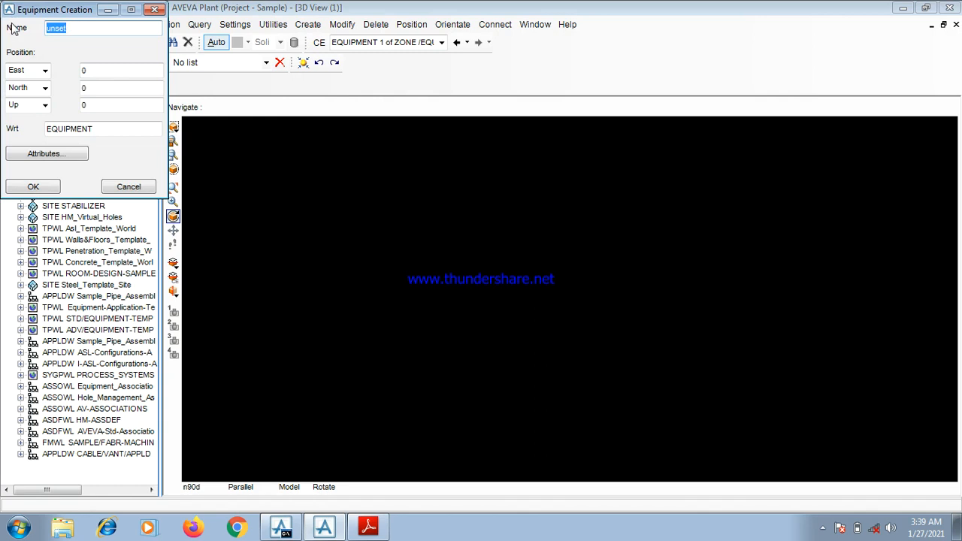
type("D120")
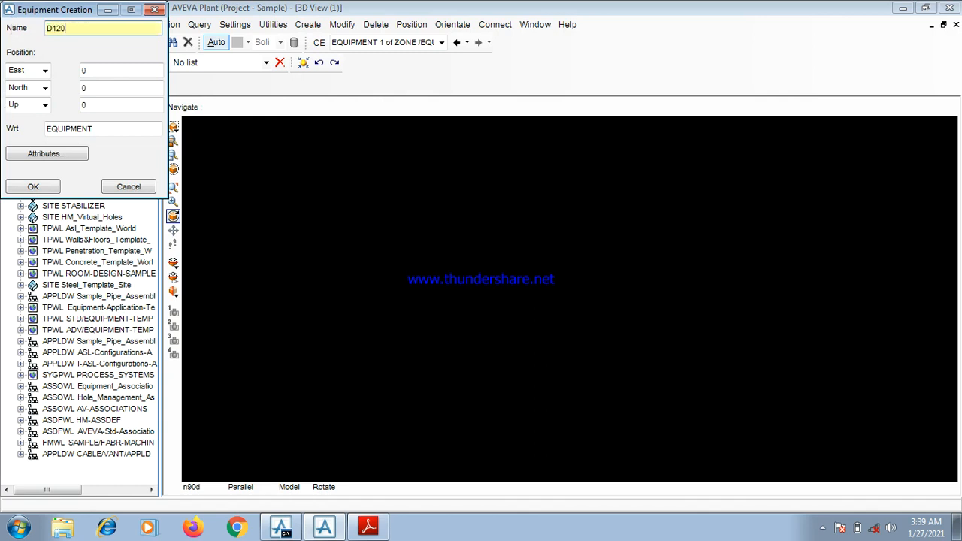
type("1.0")
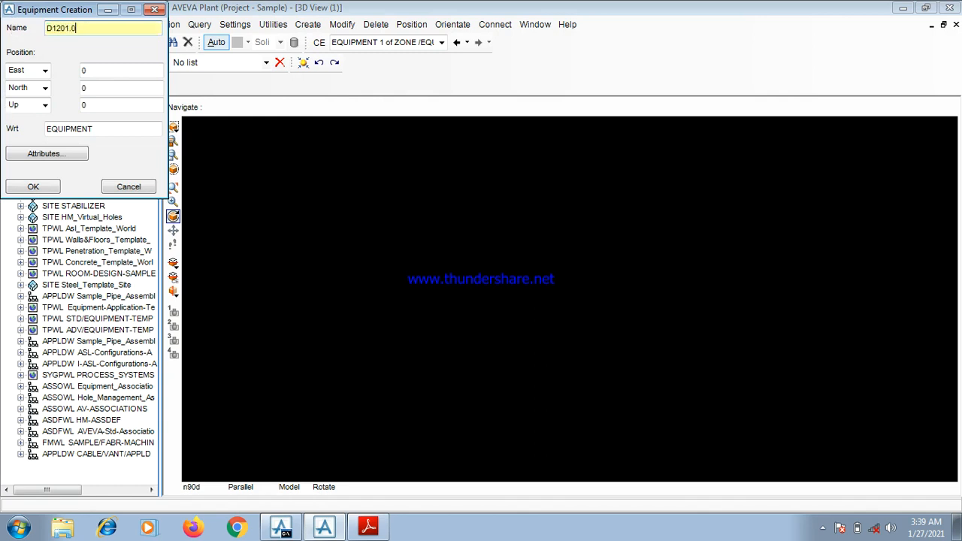
type("/")
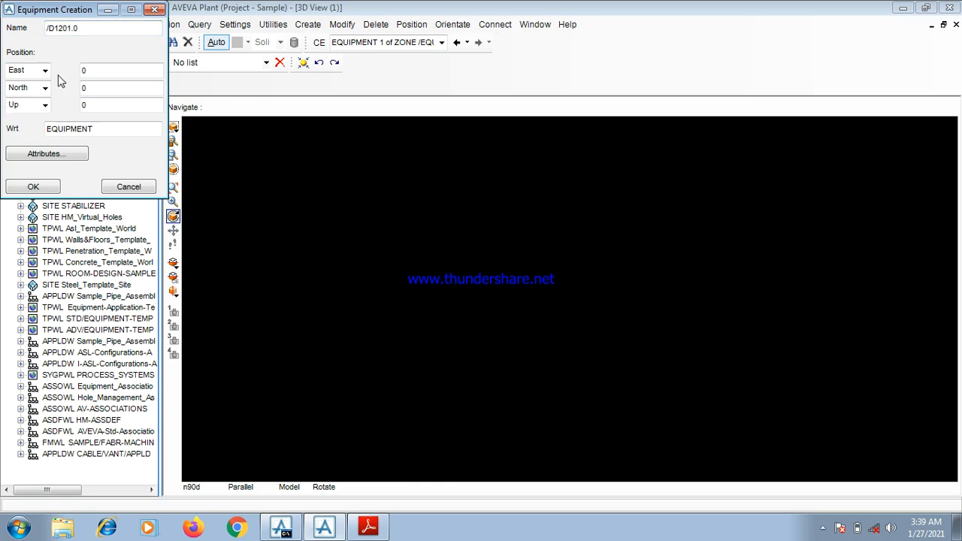
Change the first position direction from East to West and focus its coordinate value.
left_click(43, 71)
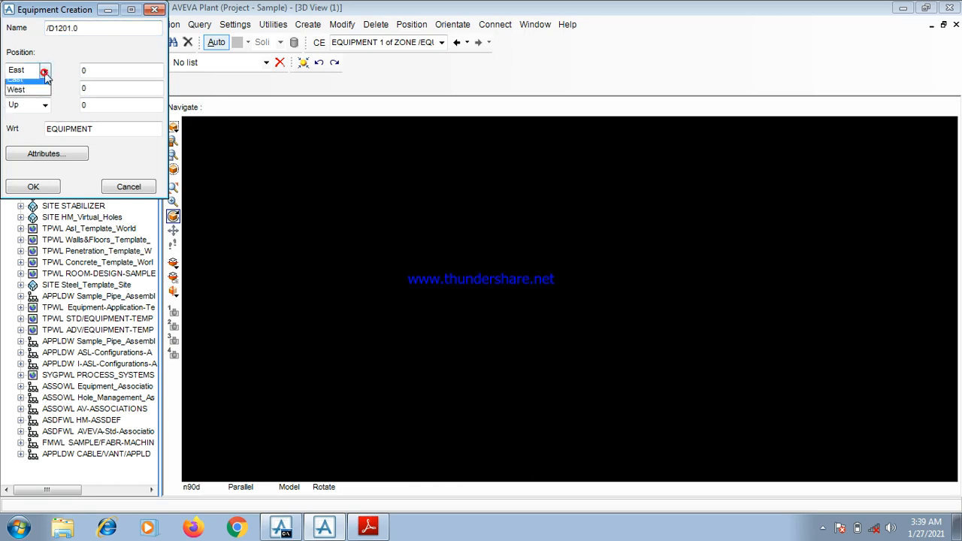
left_click(17, 89)
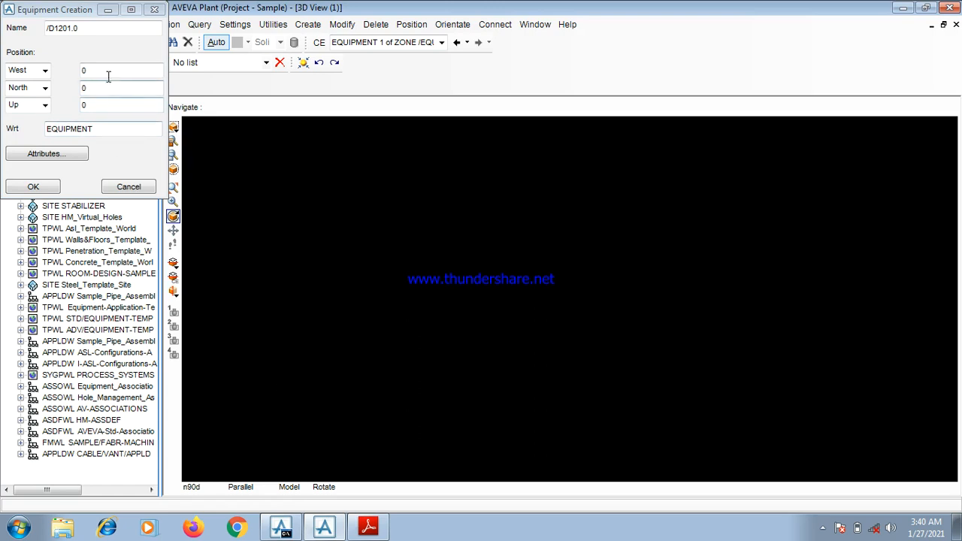
left_click(367, 527)
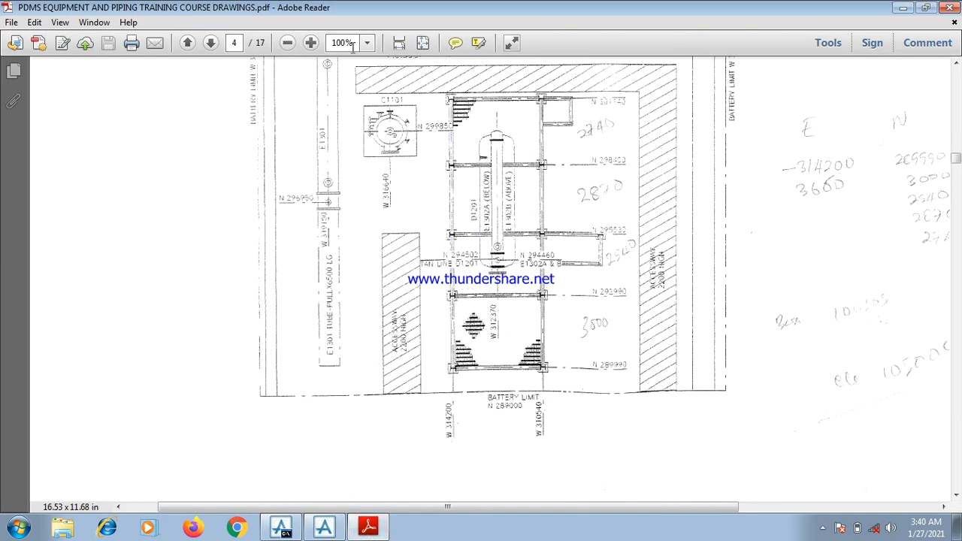
Zoom the GAD drawing to 125% around D1201 to read its coordinate labels.
left_click(310, 42)
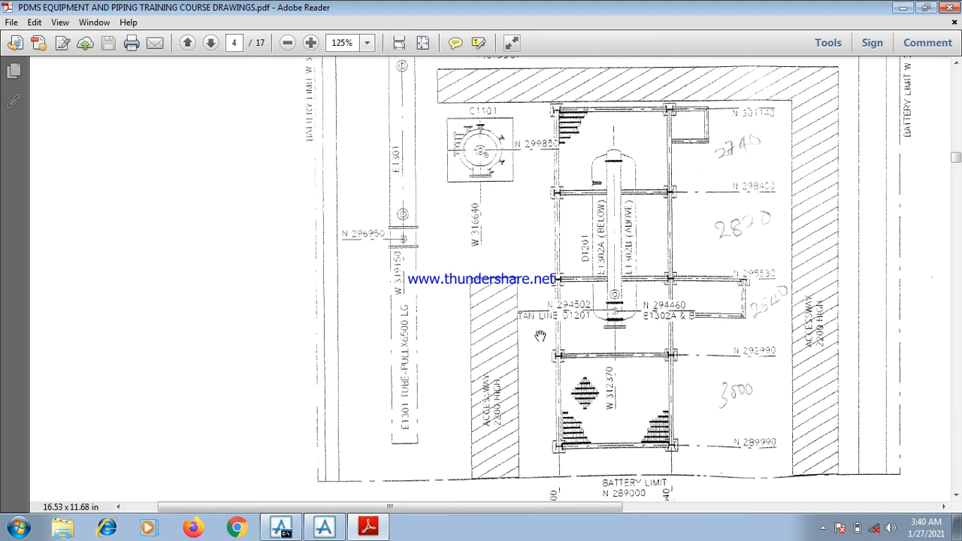
mouse_move(563, 307)
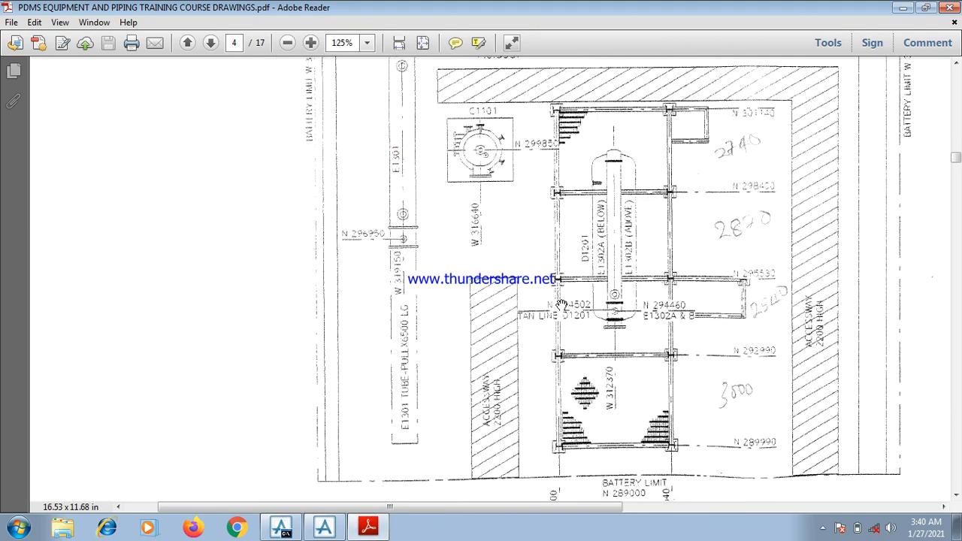
mouse_move(579, 304)
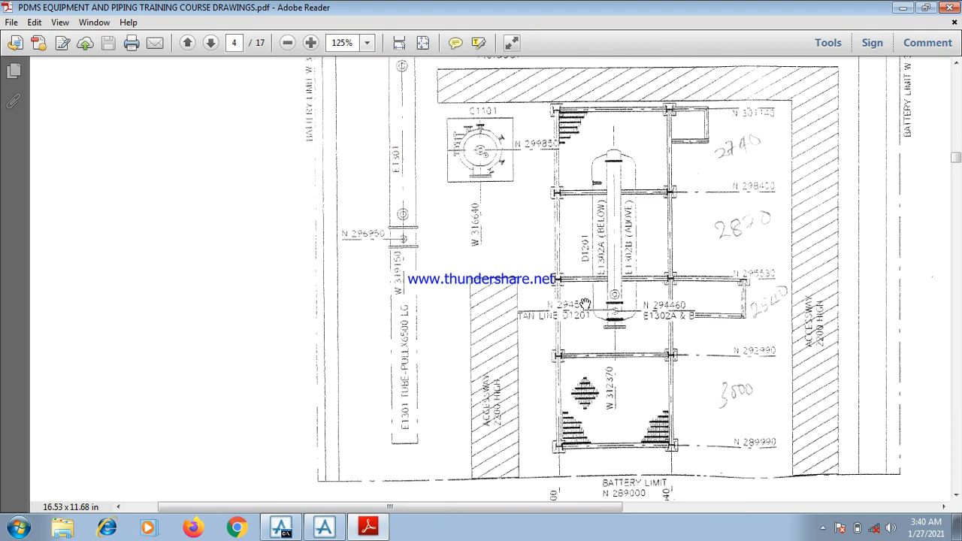
mouse_move(583, 312)
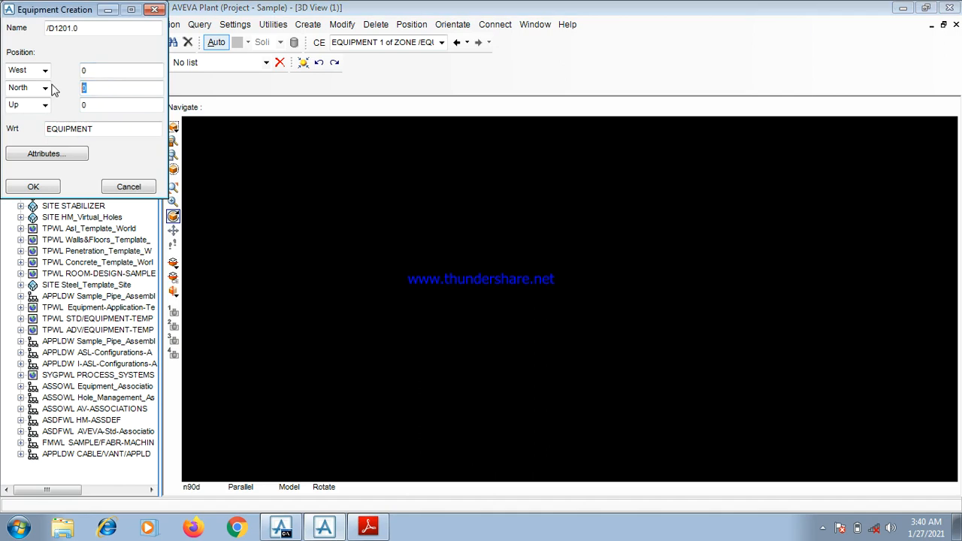
Enter North 294602 and Up 106170 for the equipment, checking the elevation on the GAD drawing.
type("294502")
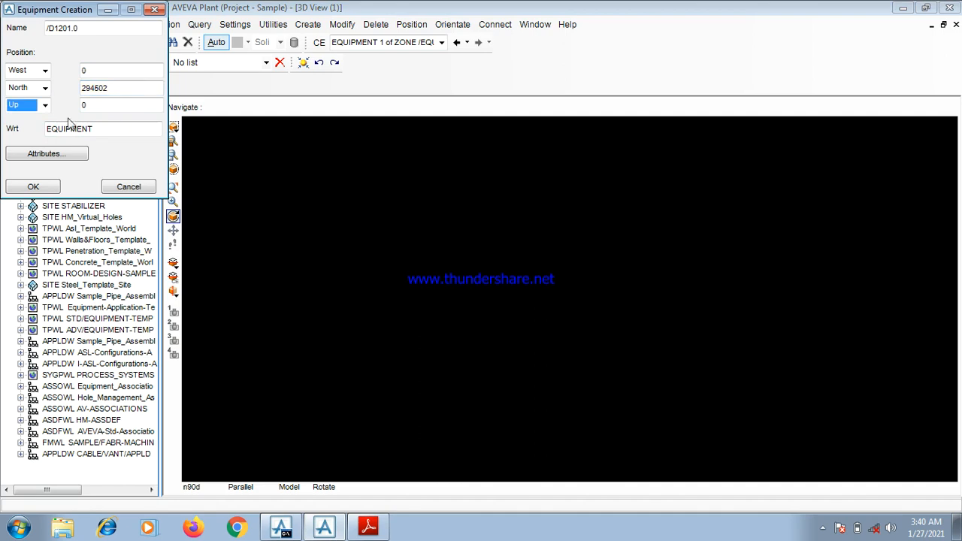
left_click(366, 526)
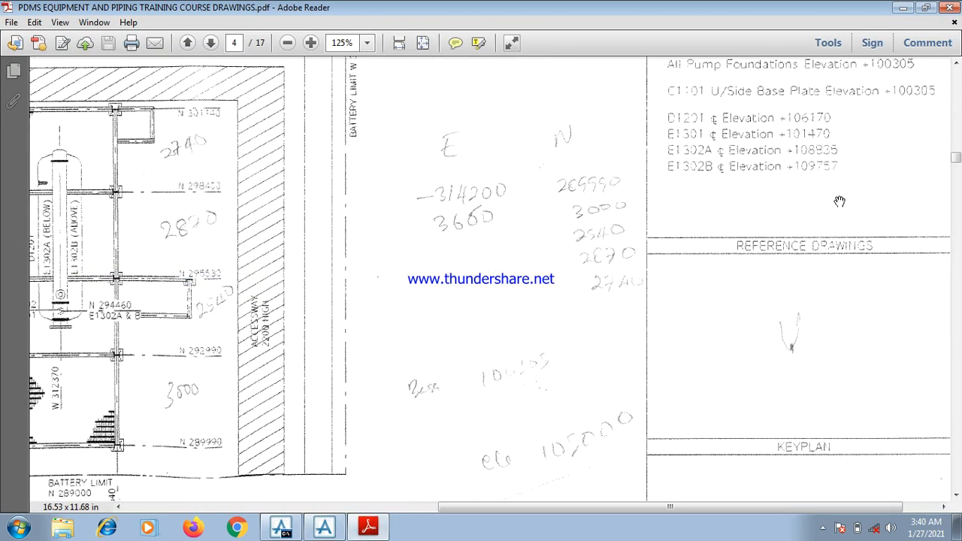
mouse_move(775, 114)
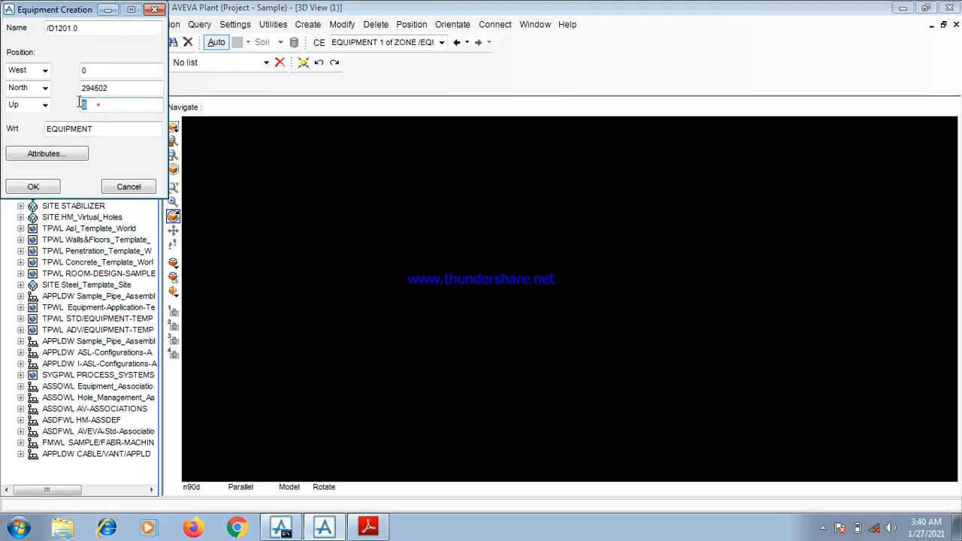
type("106170")
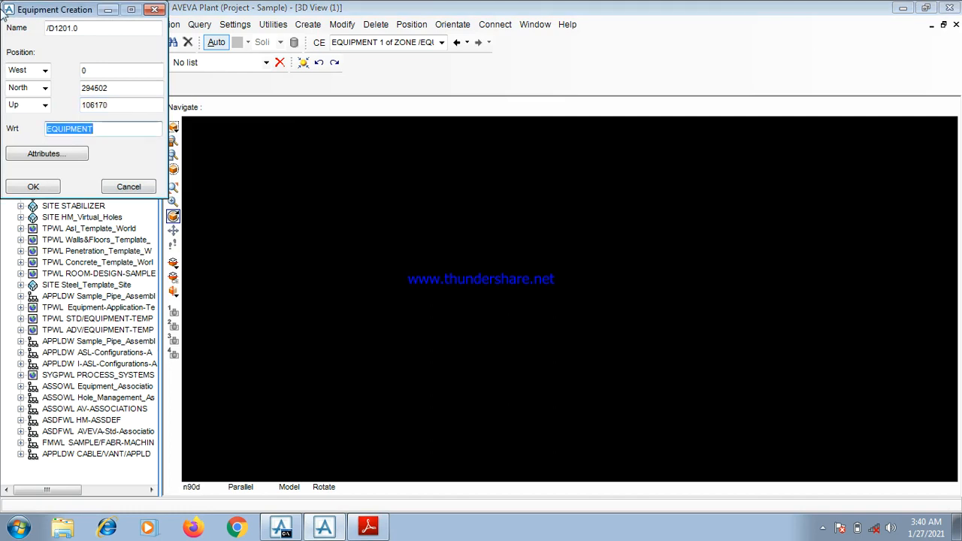
left_click(367, 527)
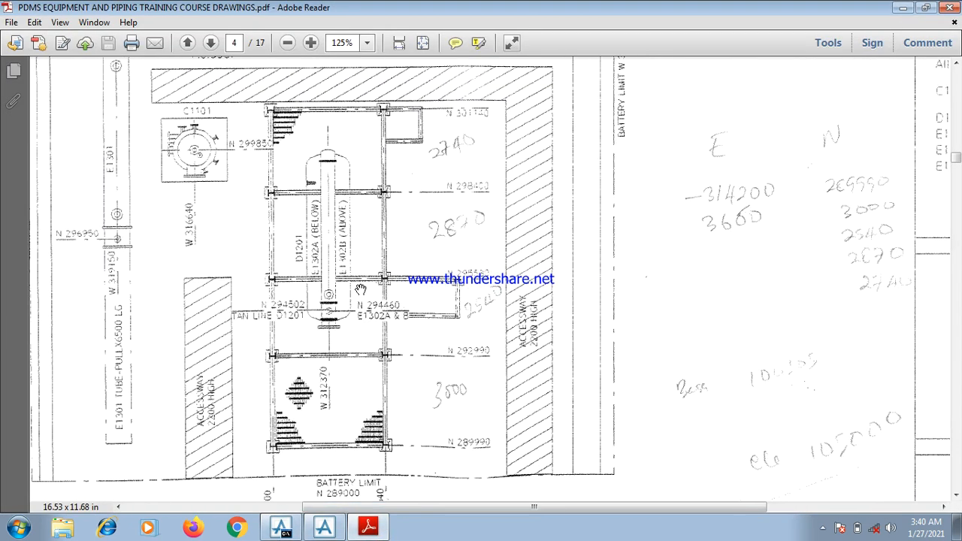
mouse_move(331, 421)
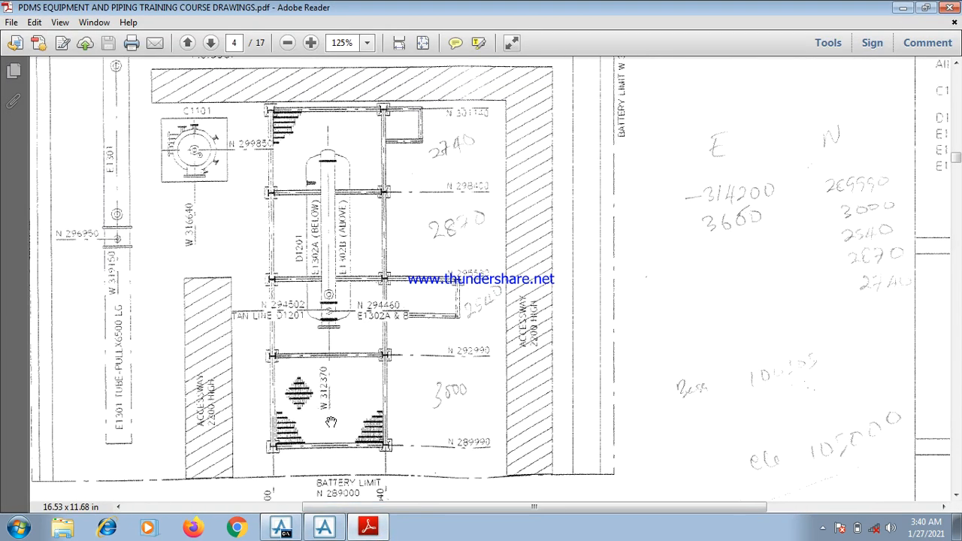
mouse_move(334, 398)
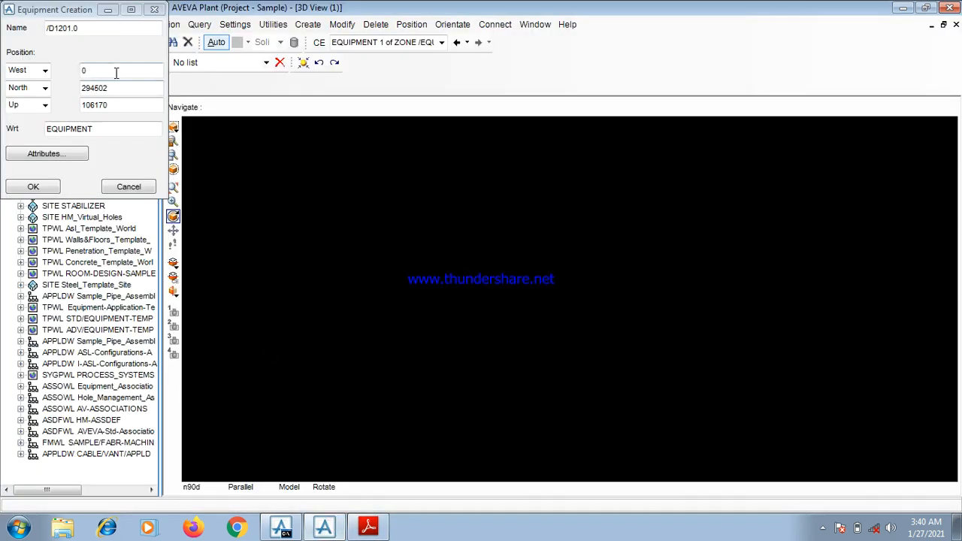
Enter West coordinate 312370 in the Equipment Creation form.
type("3123")
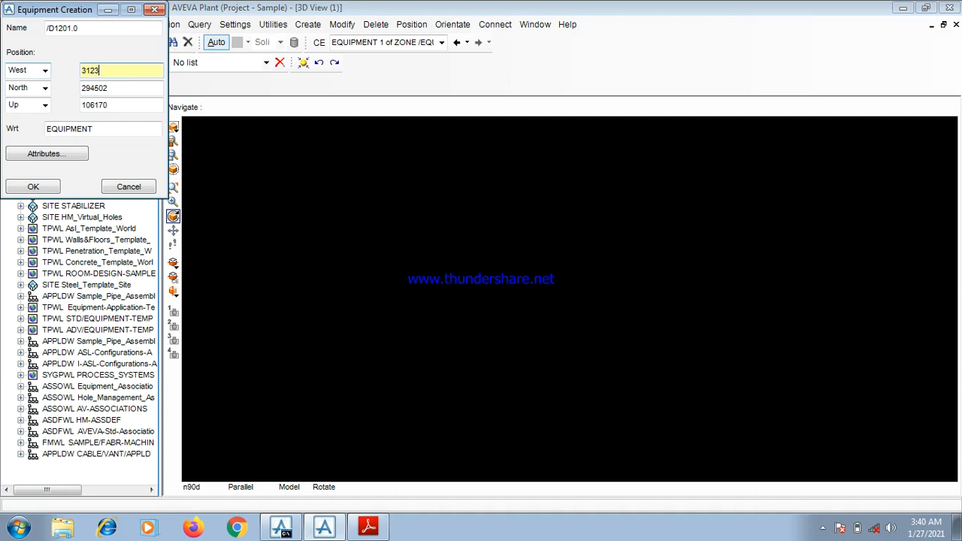
type("70")
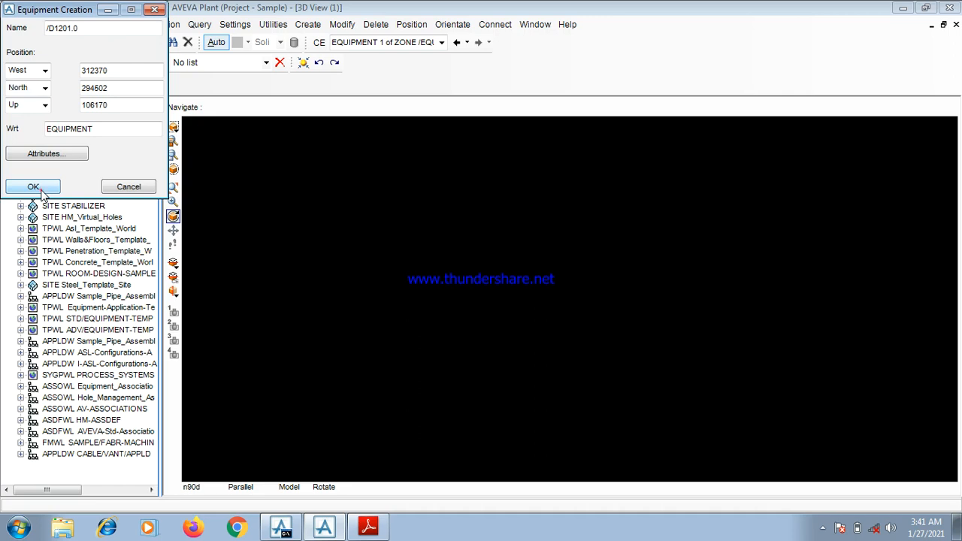
Create equipment D1201.0 and verify its explicit position W 312370, N 294602, U 106170.
left_click(33, 186)
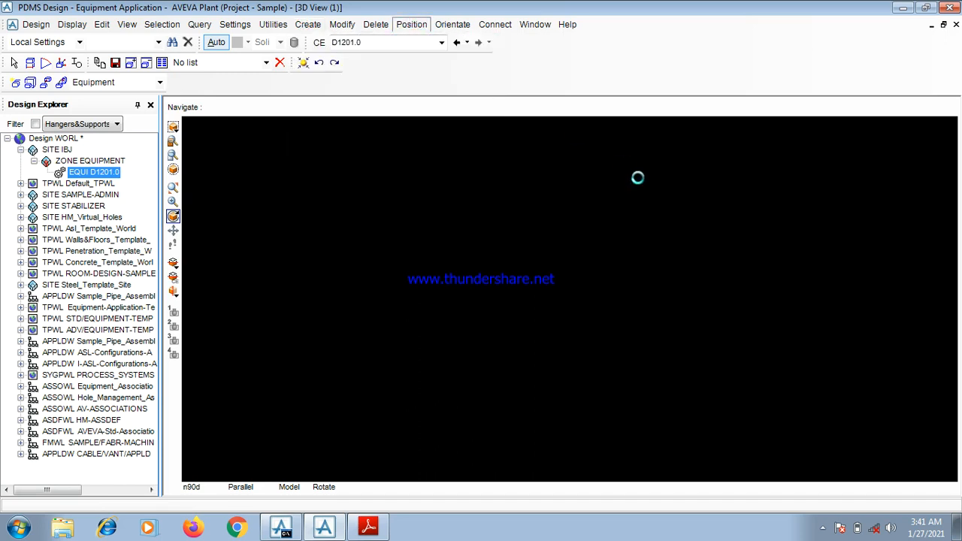
left_click(412, 24)
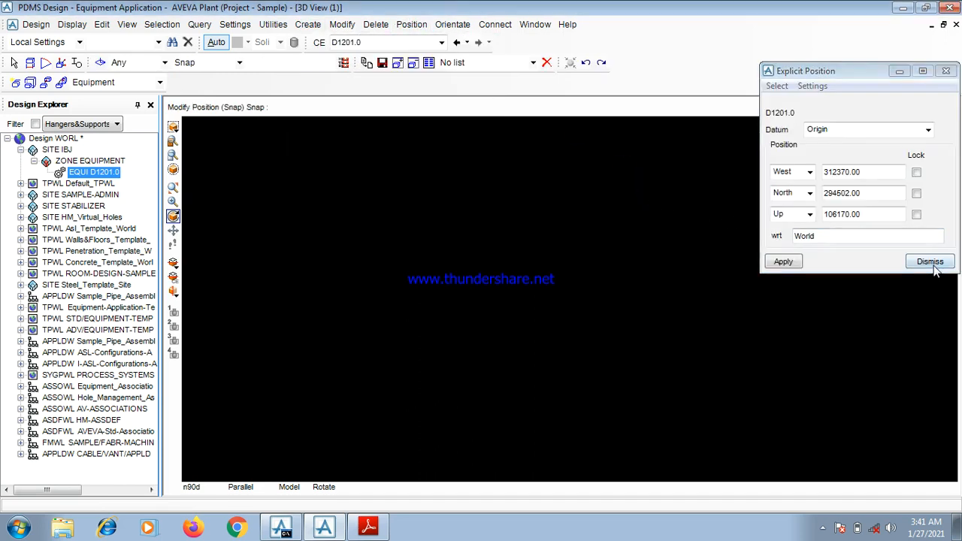
left_click(929, 261)
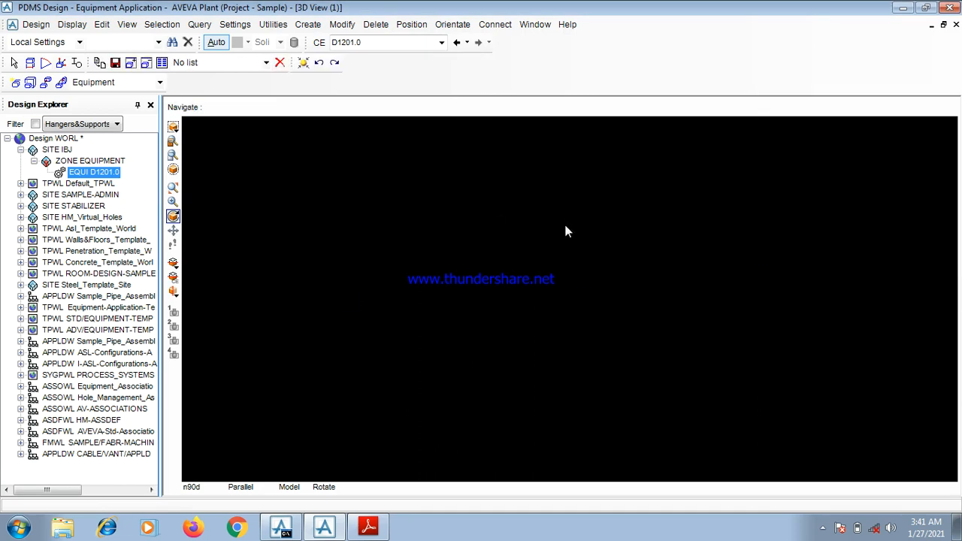
mouse_move(564, 250)
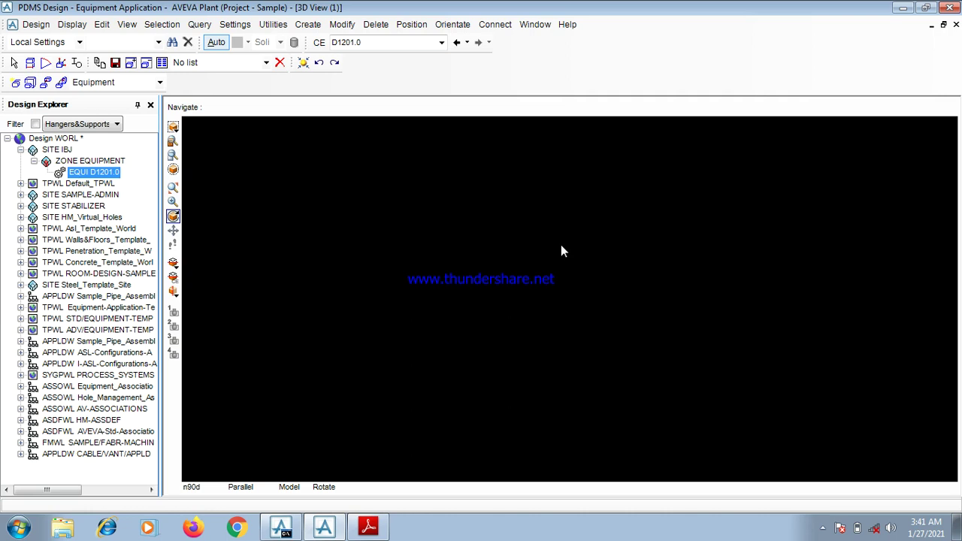
mouse_move(7, 257)
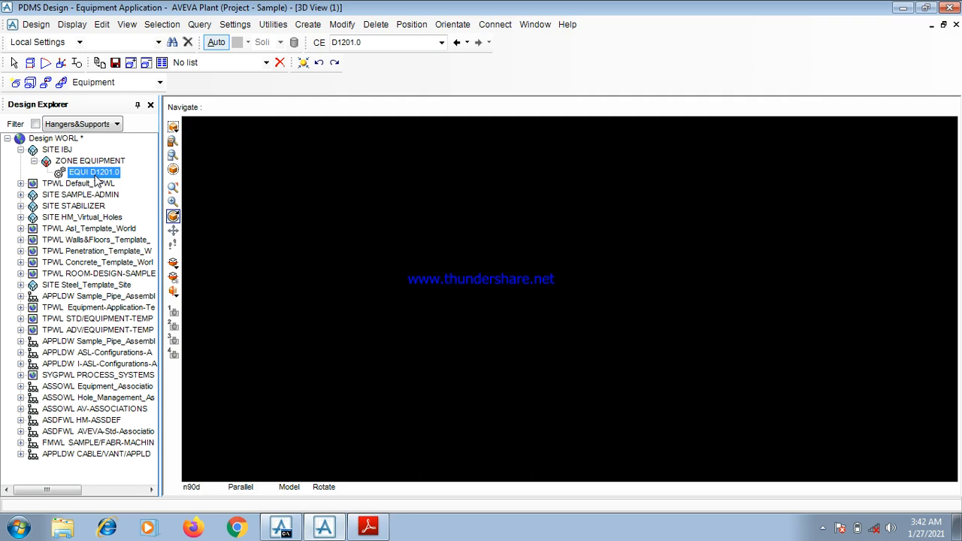
mouse_move(93, 183)
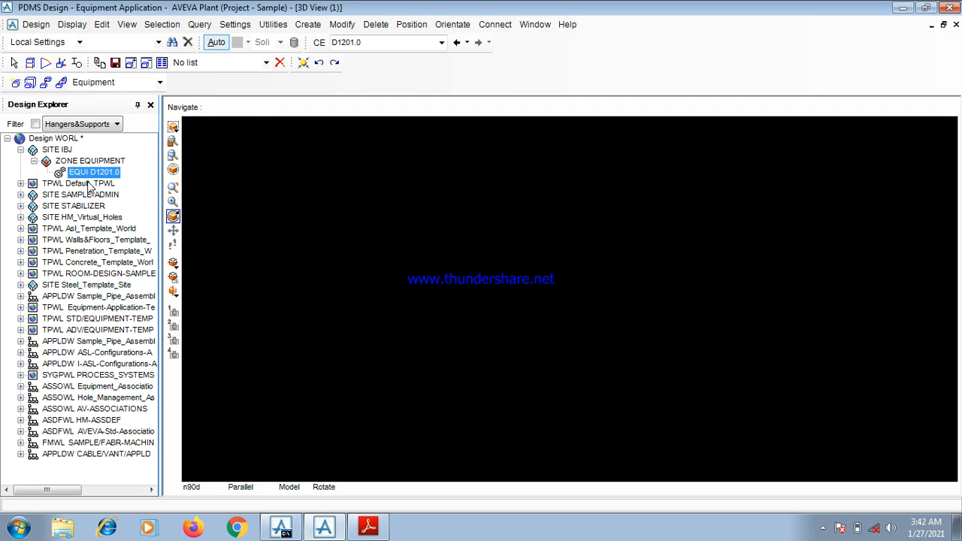
mouse_move(207, 195)
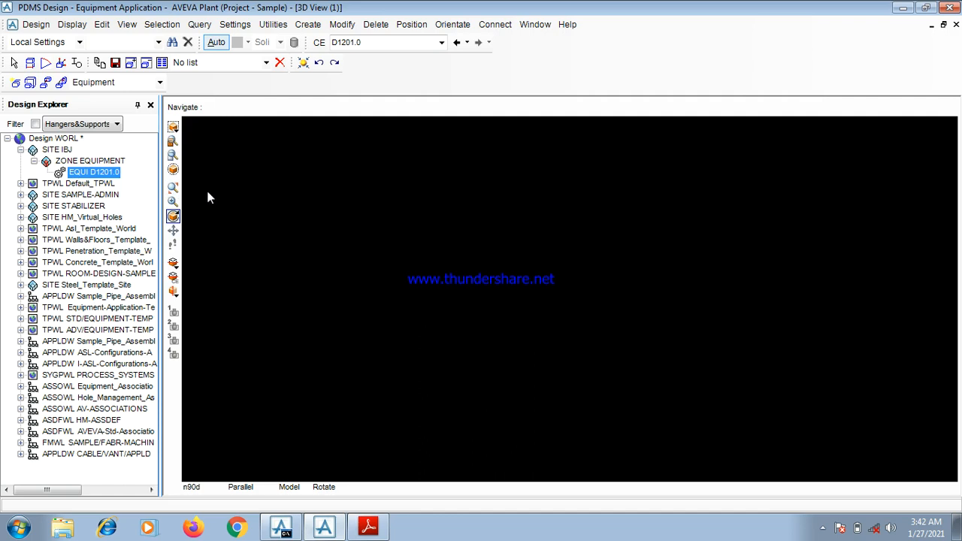
mouse_move(213, 201)
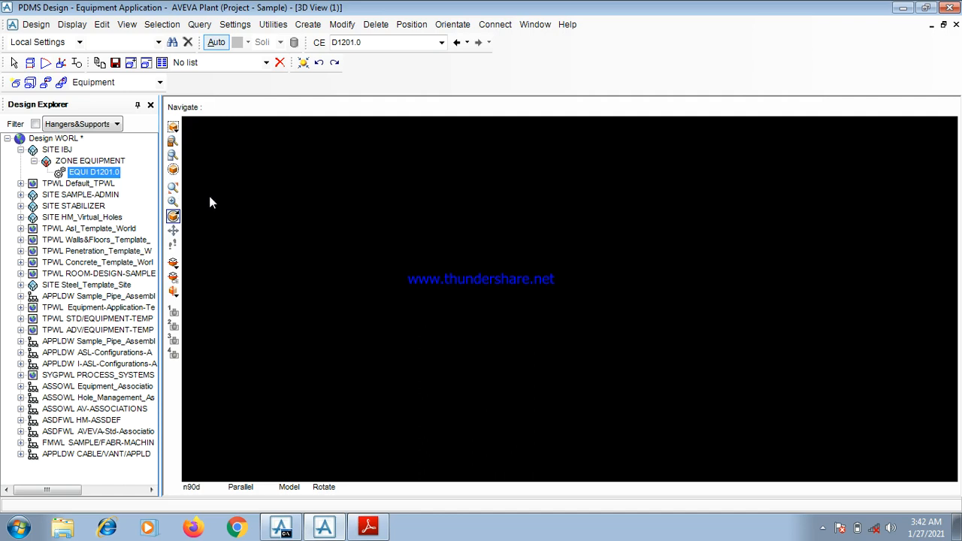
mouse_move(211, 213)
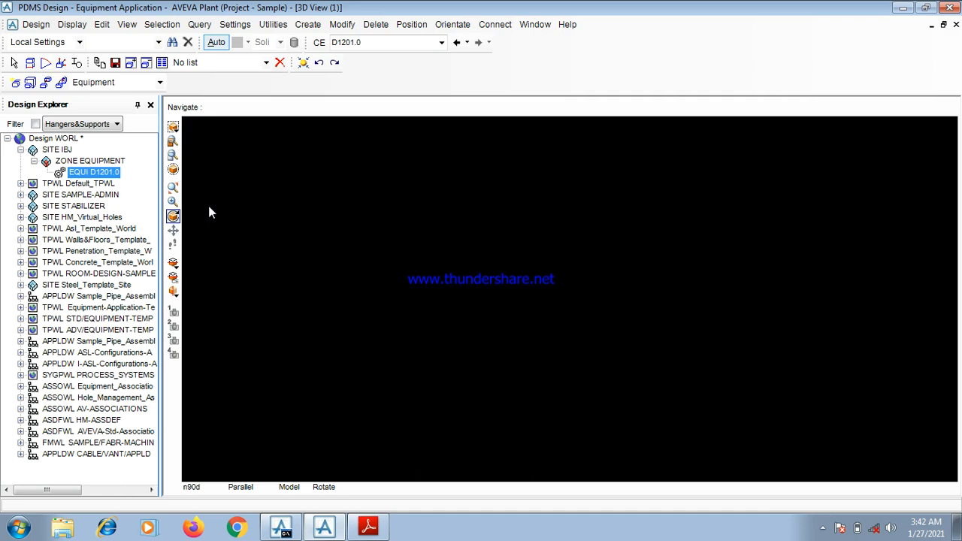
mouse_move(833, 535)
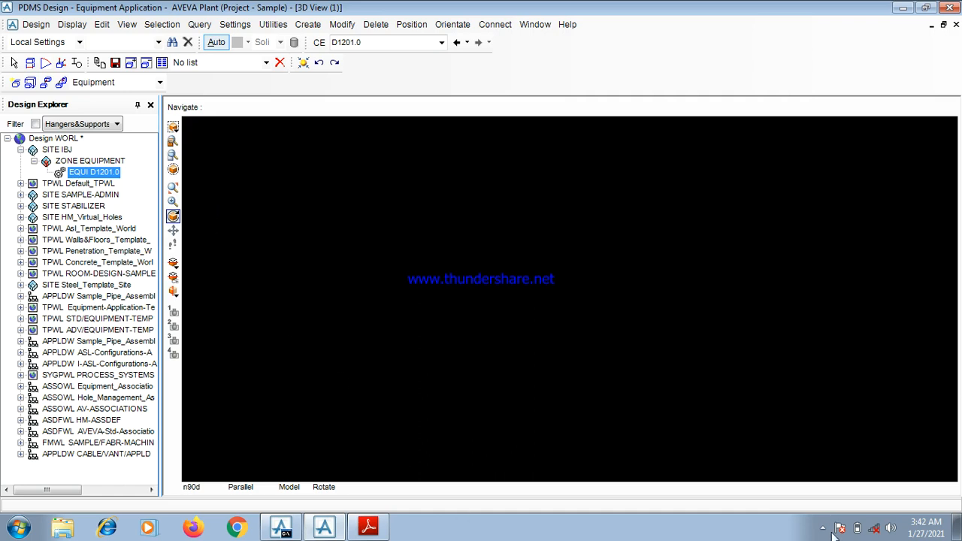